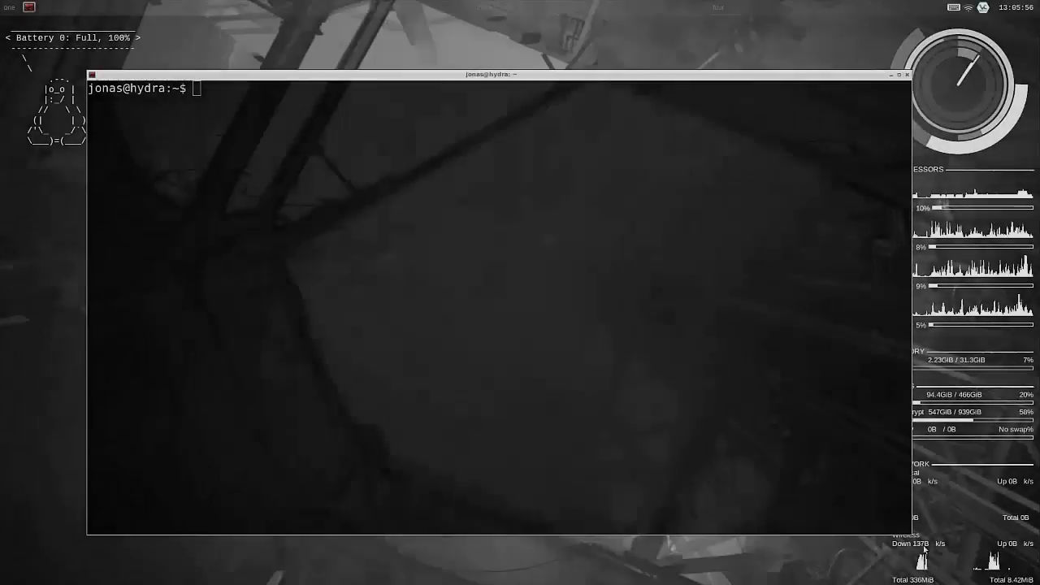
List the LXC containers and start the redfish.demo container with lxc-start.
type("lxc-ls -f")
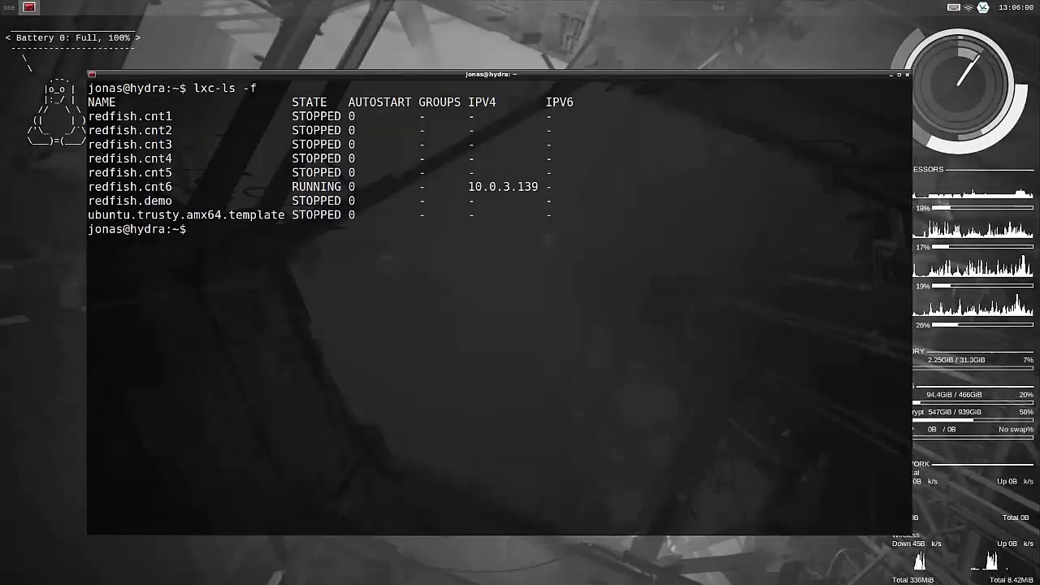
type("lxc-")
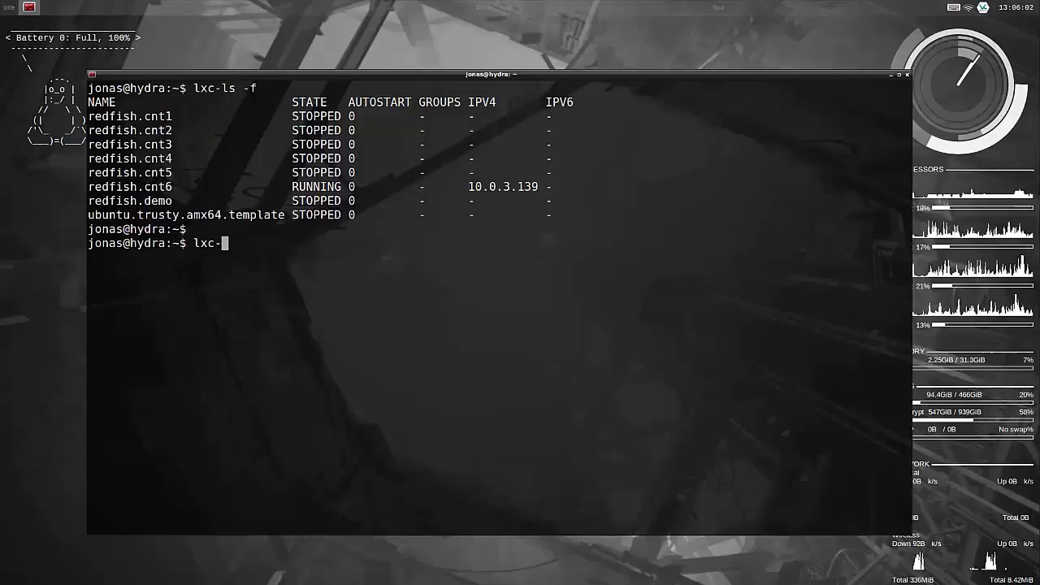
type("start -n")
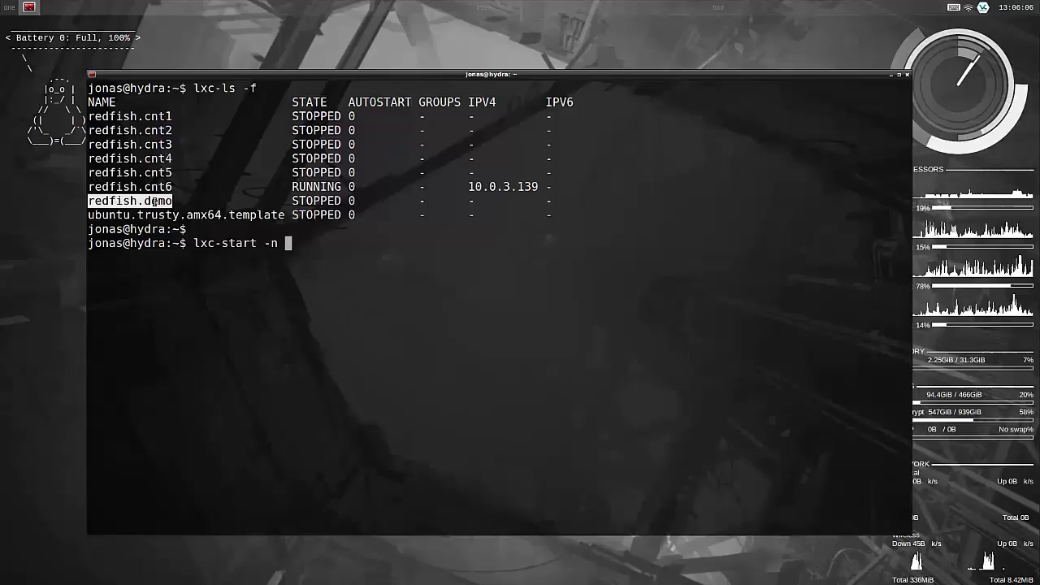
type("redfish.demo")
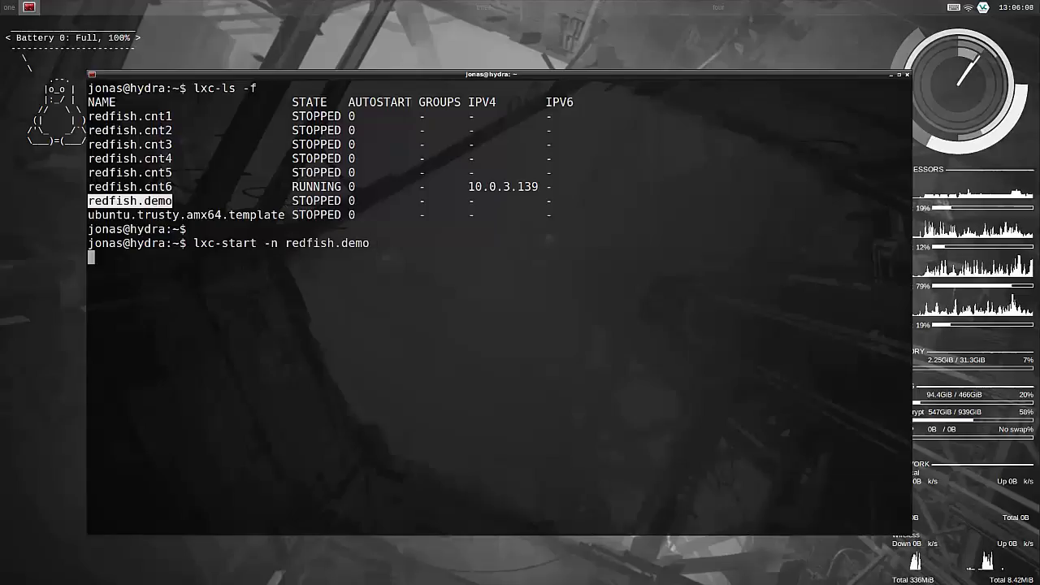
type("lxc-attach -n !$")
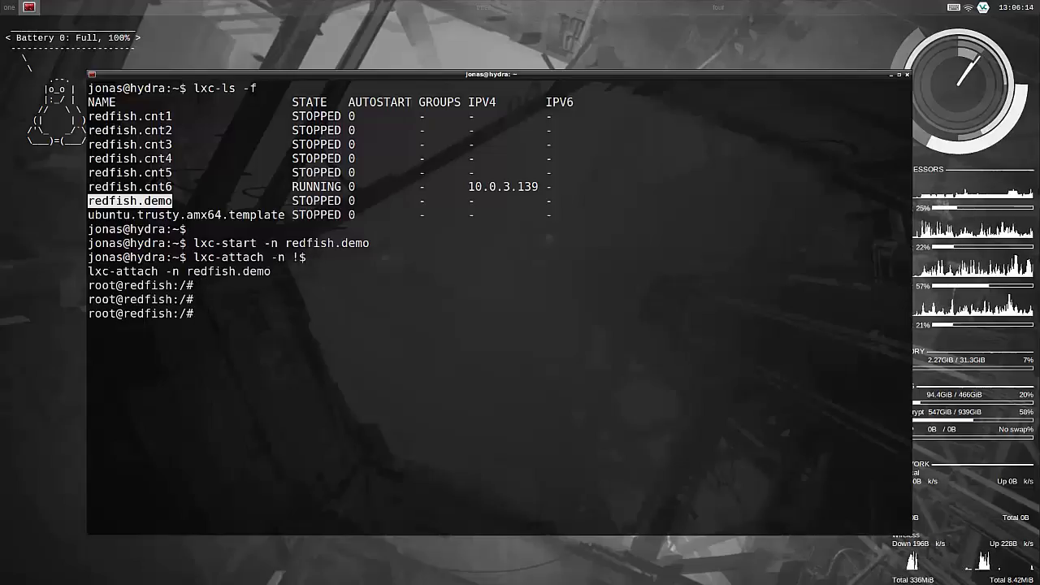
Check for Python with which, then run apt-get update inside redfish.demo.
type("which python")
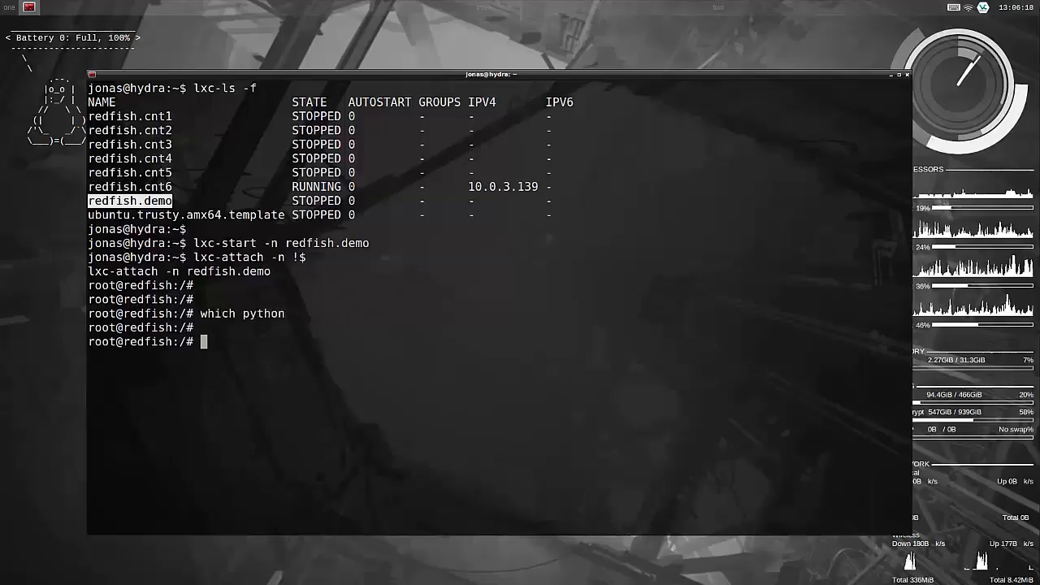
type("apt-get update")
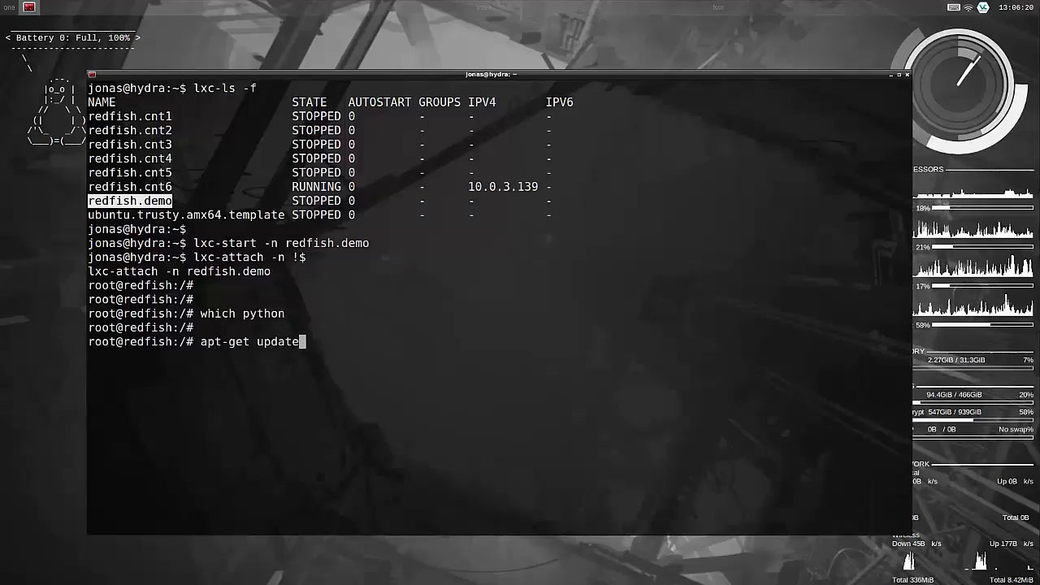
key("Return")
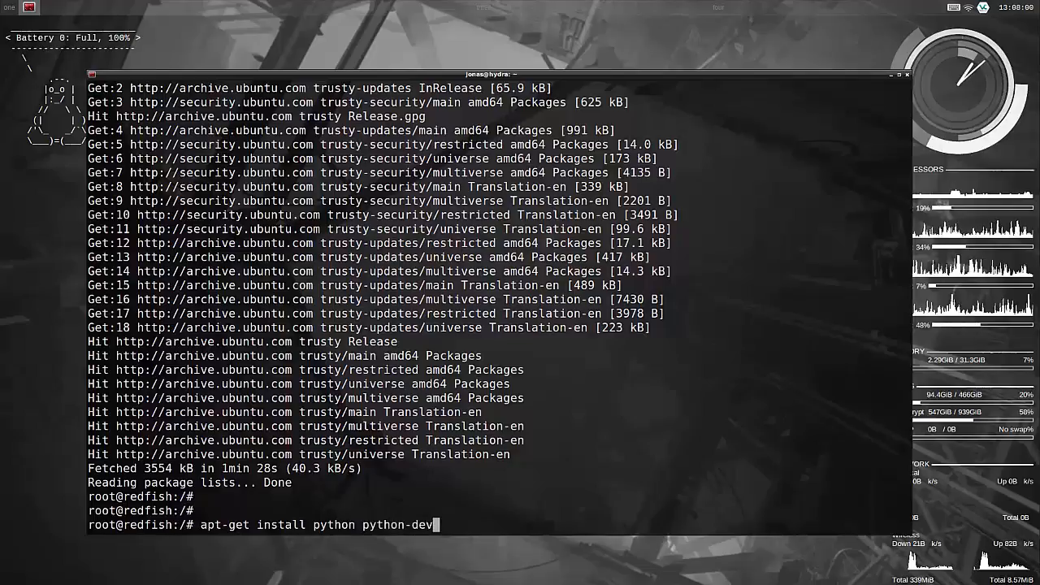
Install python, python-dev, python-setuptools and build-essential with apt-get.
type("python")
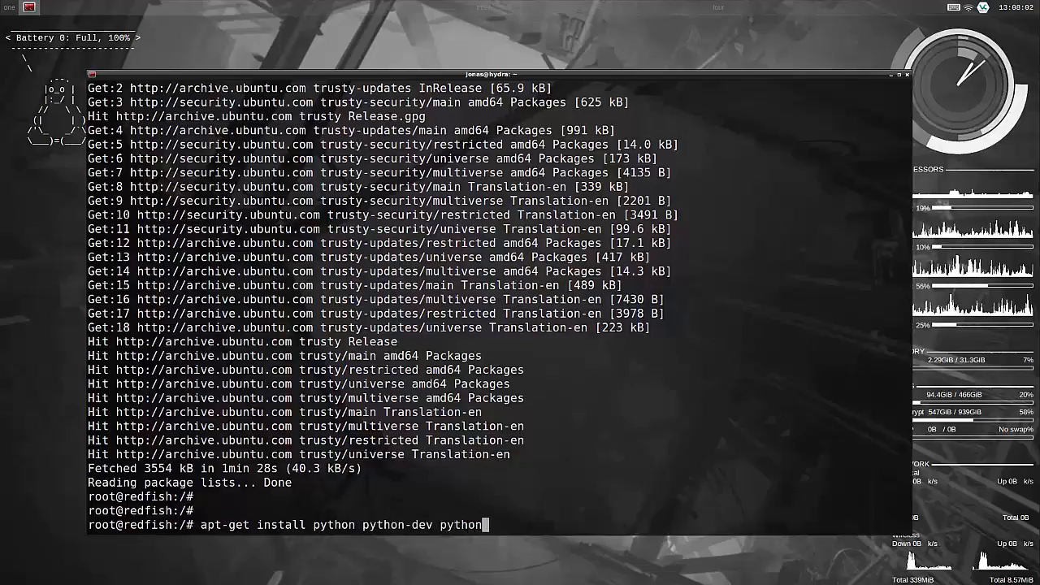
type("-setuptools de")
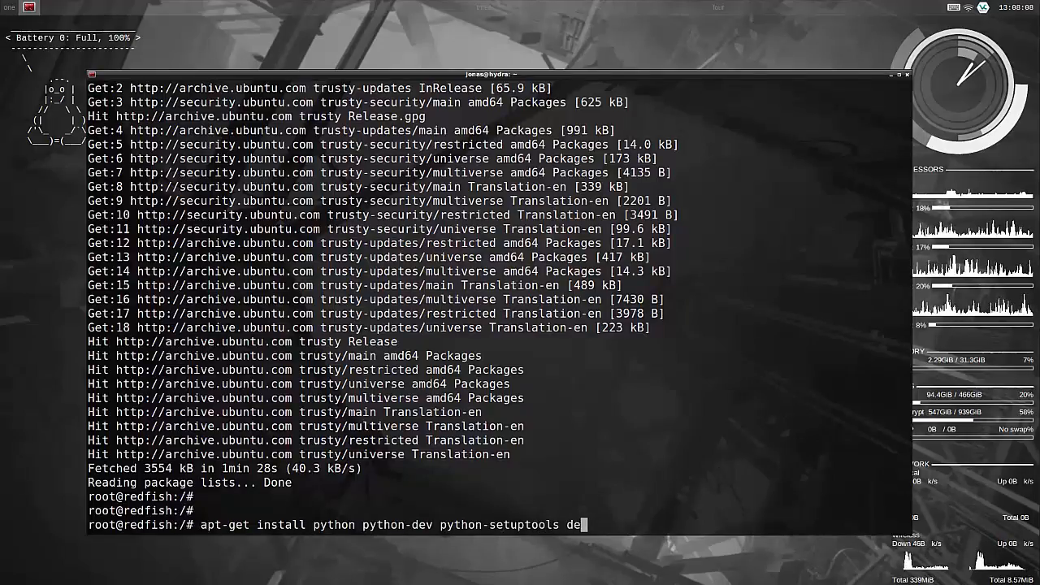
key("BackSpace")
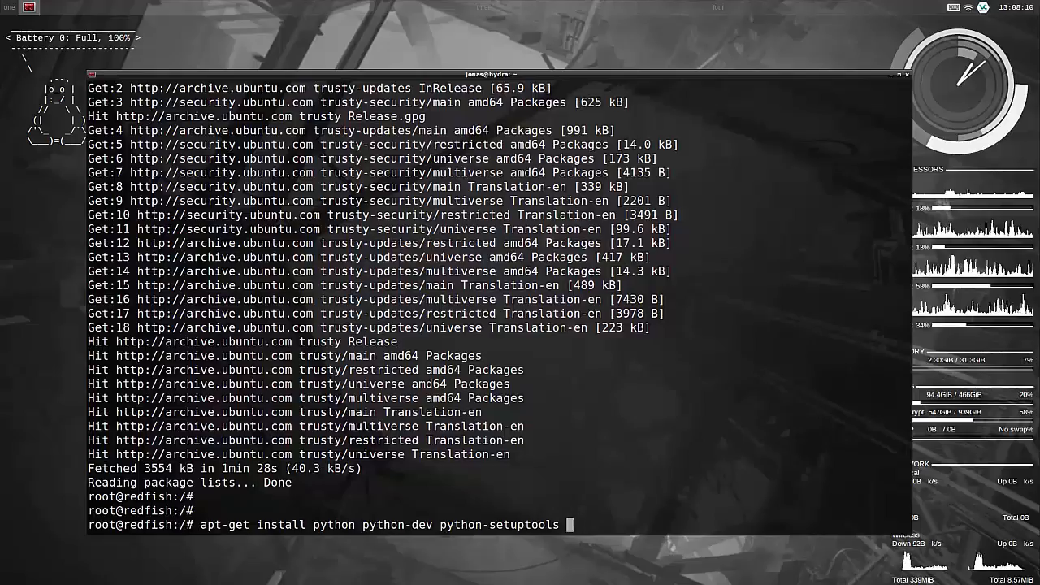
type("build-e")
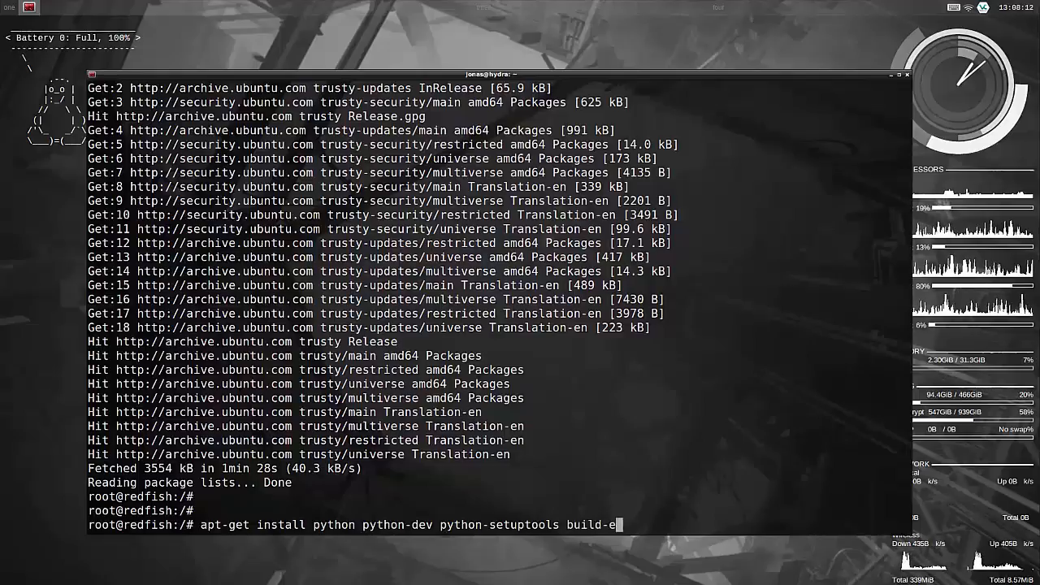
type("ssential")
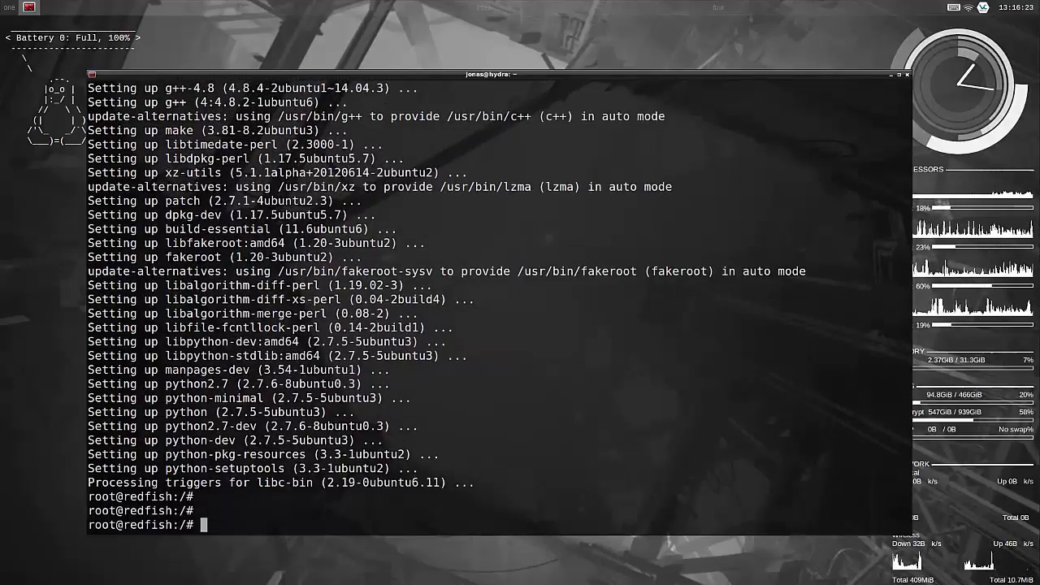
Confirm Python 2.7.6 is installed and add pip 9.0.1 via easy_install.
type("which python")
type("python --version")
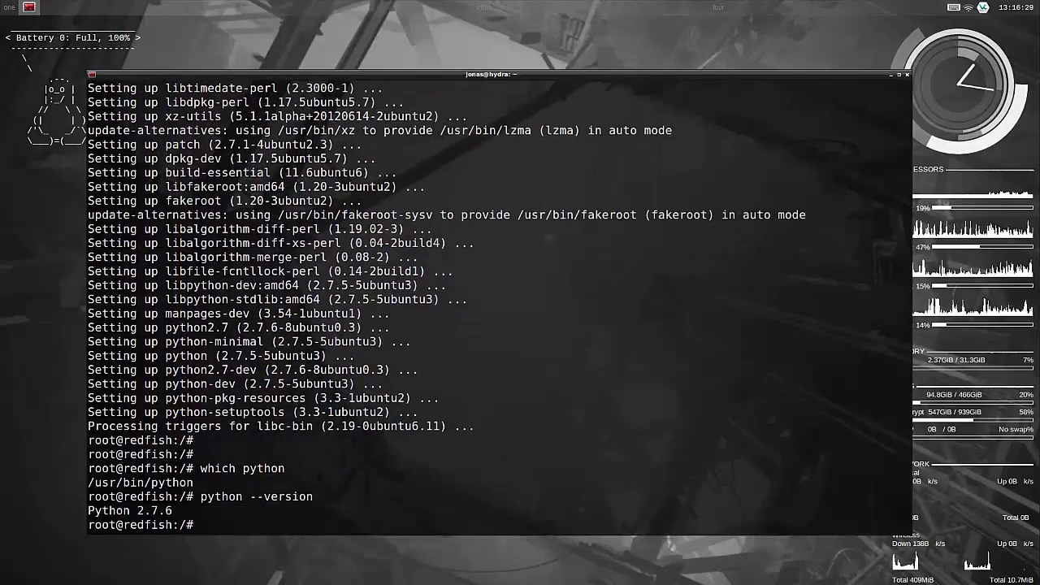
type("easy")
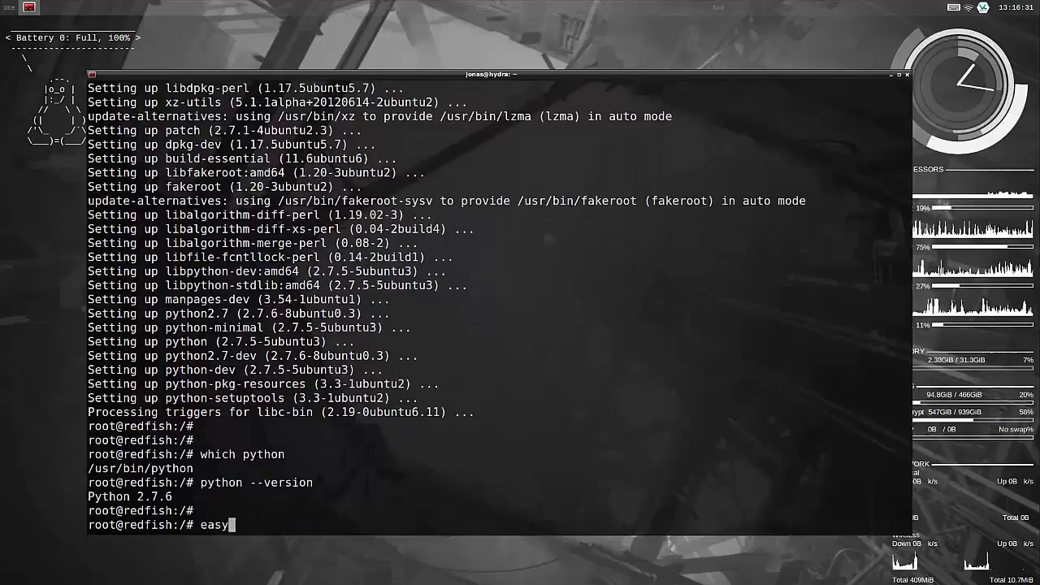
type("_install")
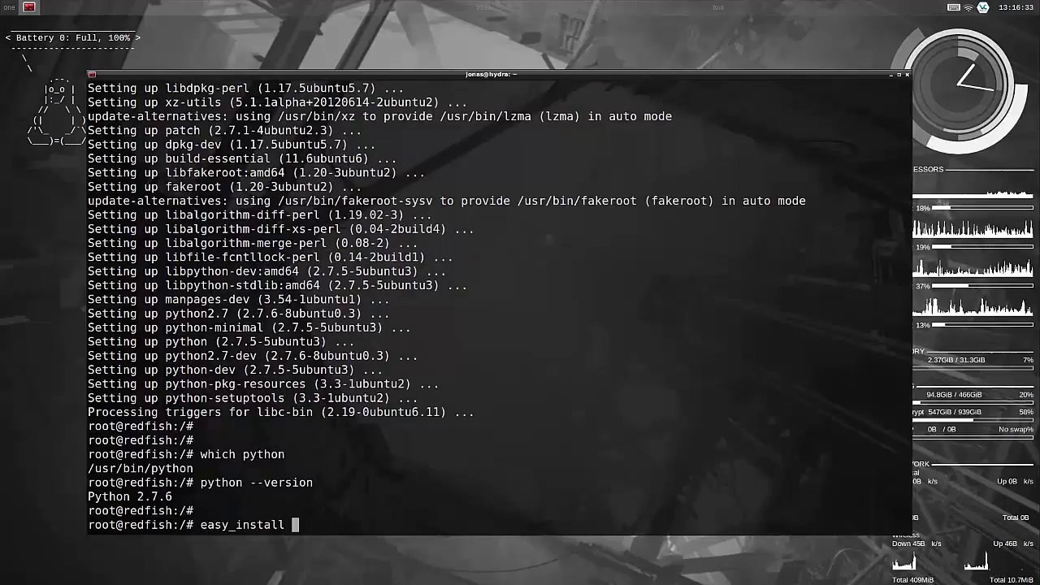
type("pip")
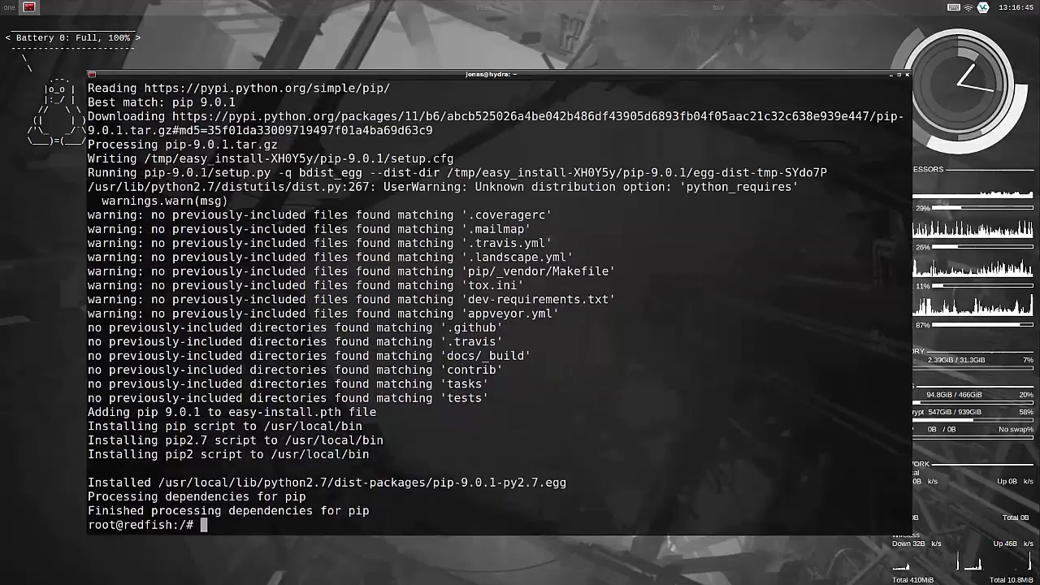
type("pop")
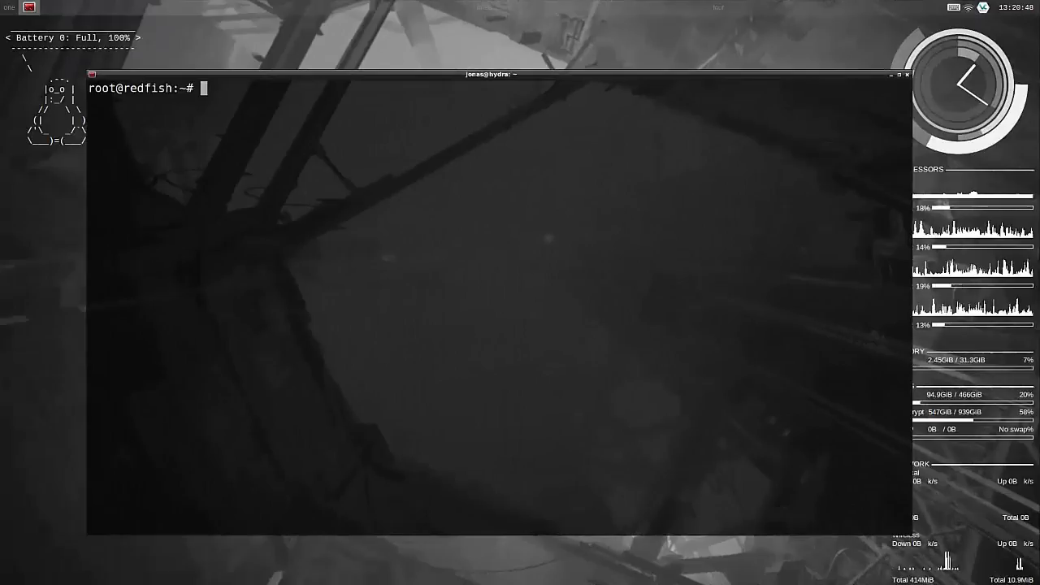
Change to /redfish/WP1, list its scripts, and display redfish_getPowerUsage.py.
type("cd /redfish/WP1/")
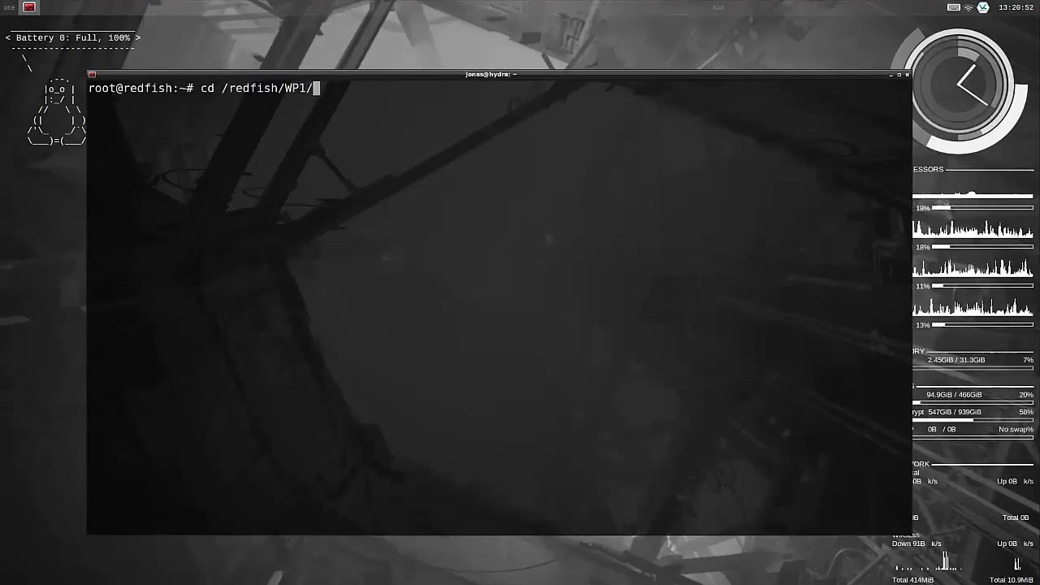
type("ls -l")
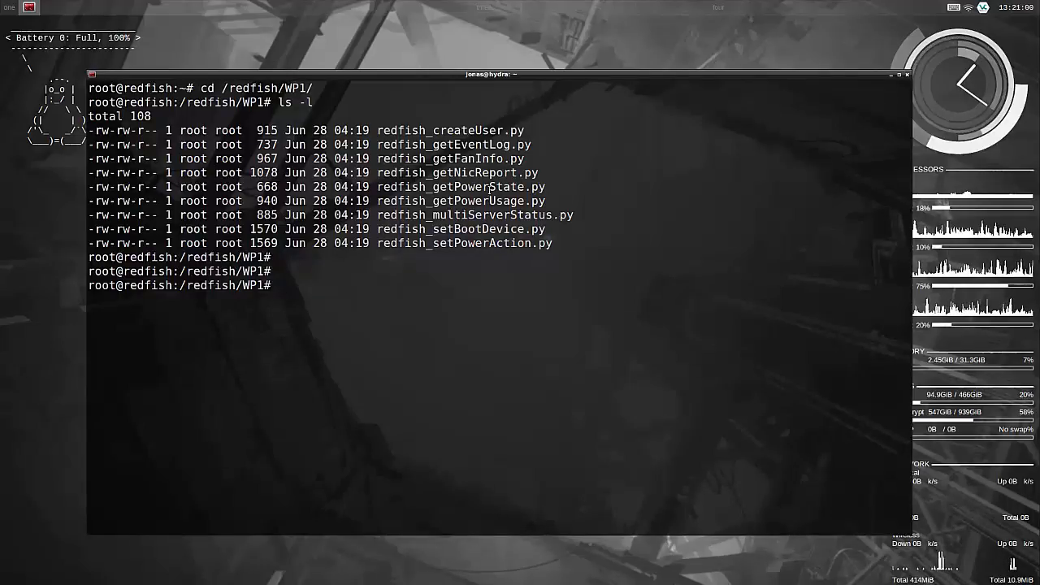
type("cat")
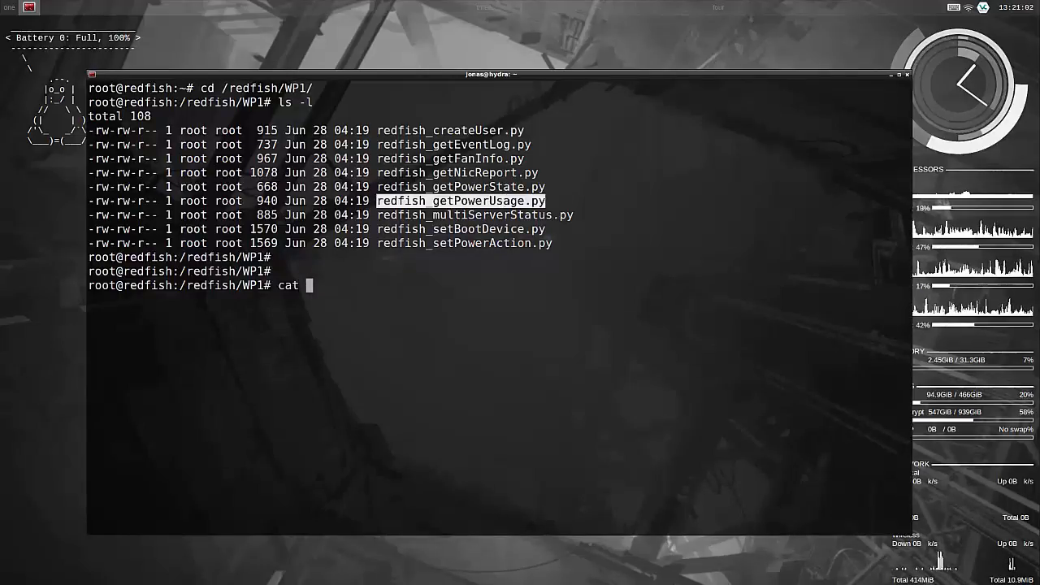
type("redfish_getPowerUsage.py")
type("vi !$")
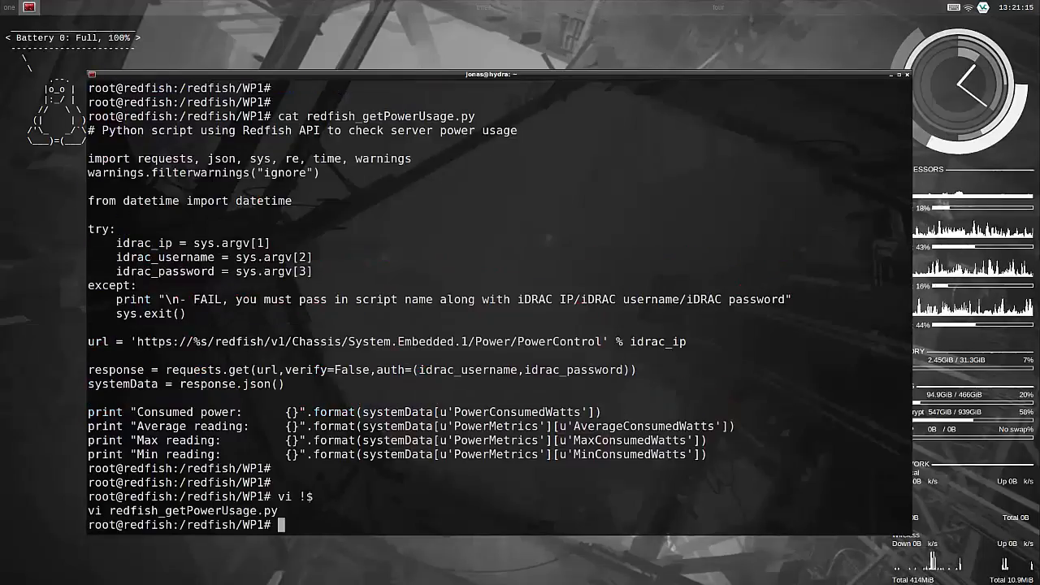
Enter the command running redfish_getPowerUsage.py against iDRAC 172.31.9.9 with root credentials.
type("python ./redfish_getPowerUsage.py")
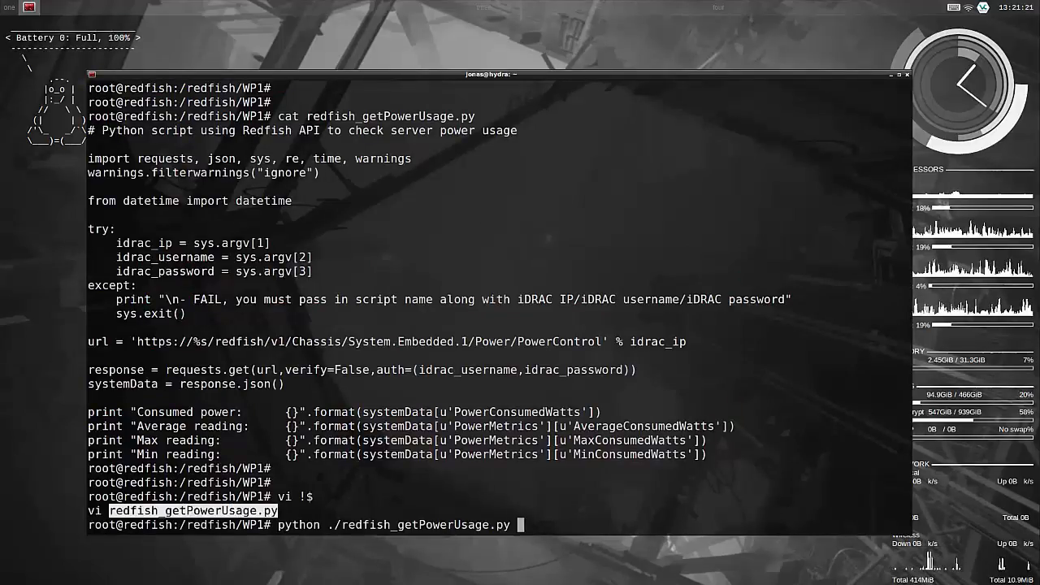
type("172.31.9.9 root cal")
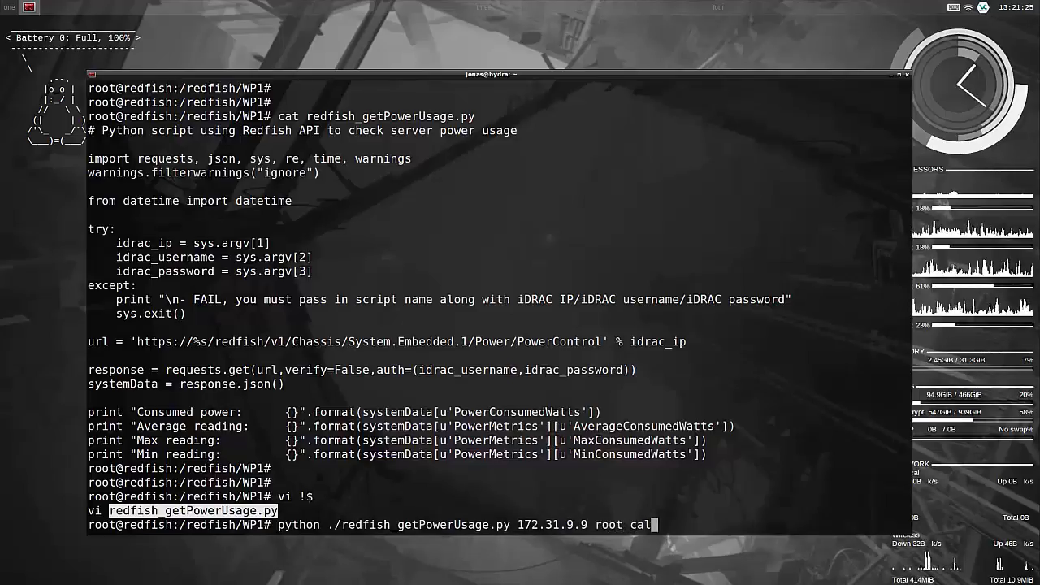
type("vin")
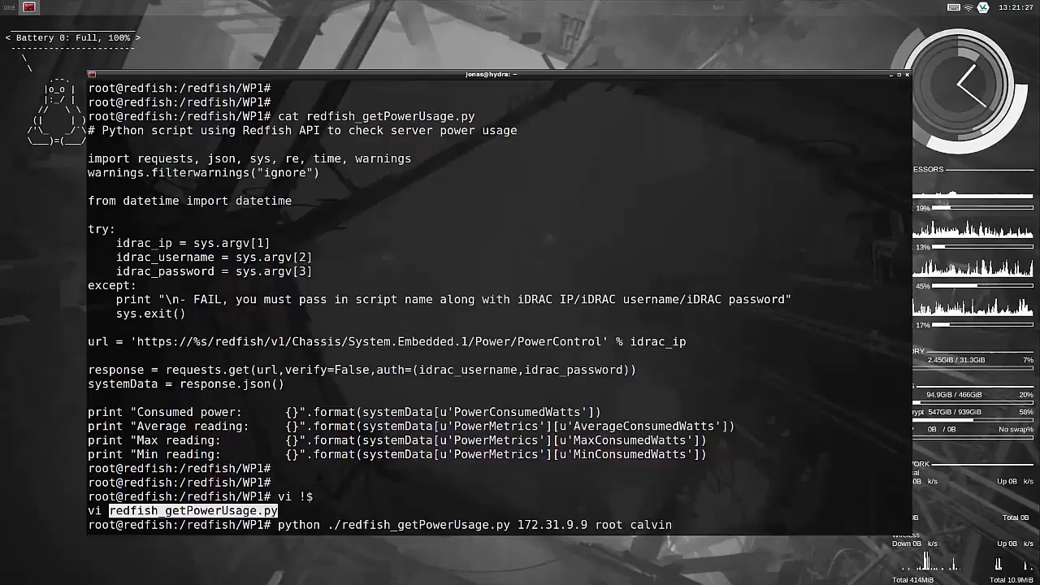